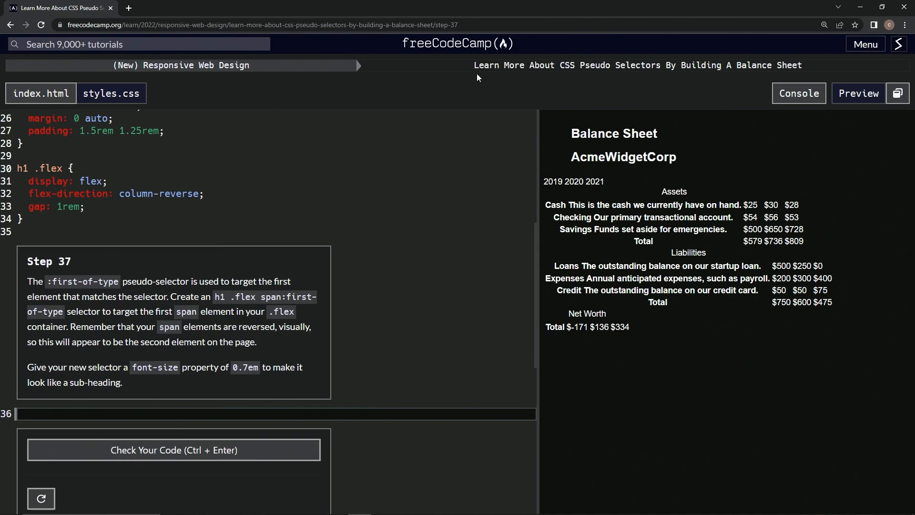
{"action": "mouse_move", "coordinate": [683, 65]}
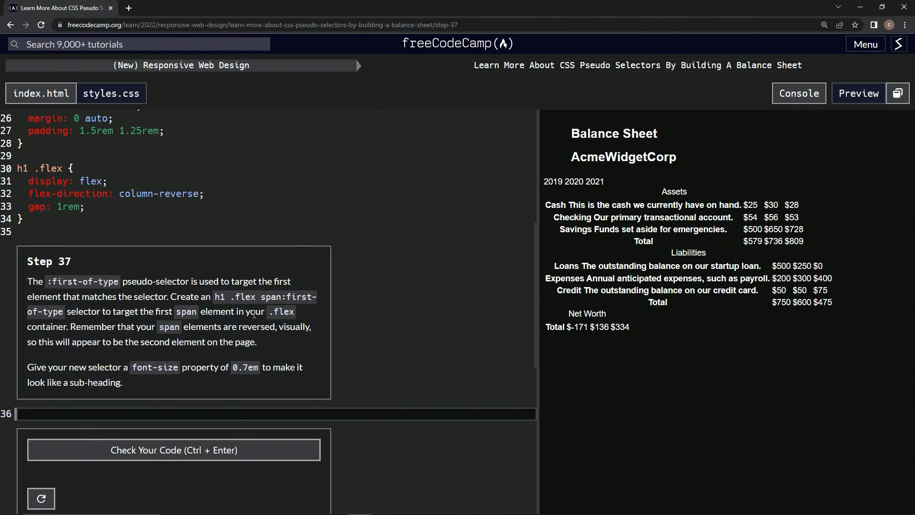
{"action": "mouse_move", "coordinate": [80, 321]}
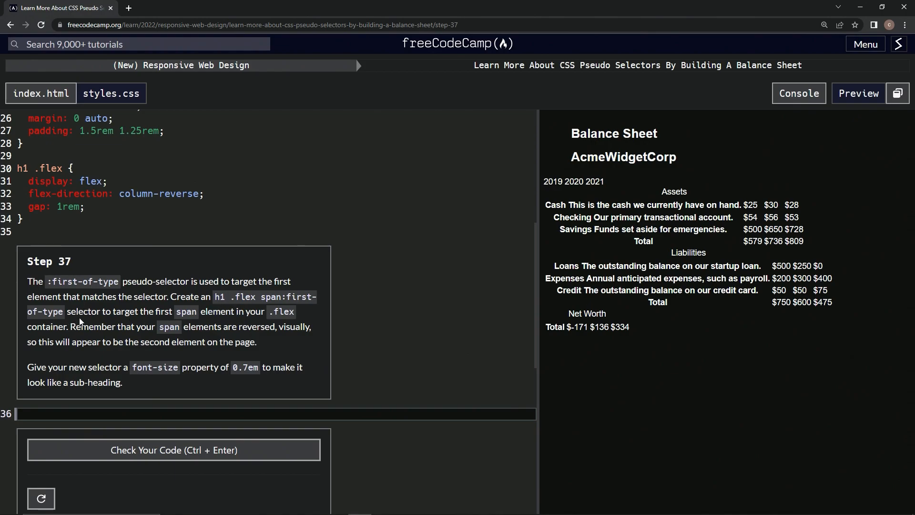
{"action": "mouse_move", "coordinate": [143, 326]}
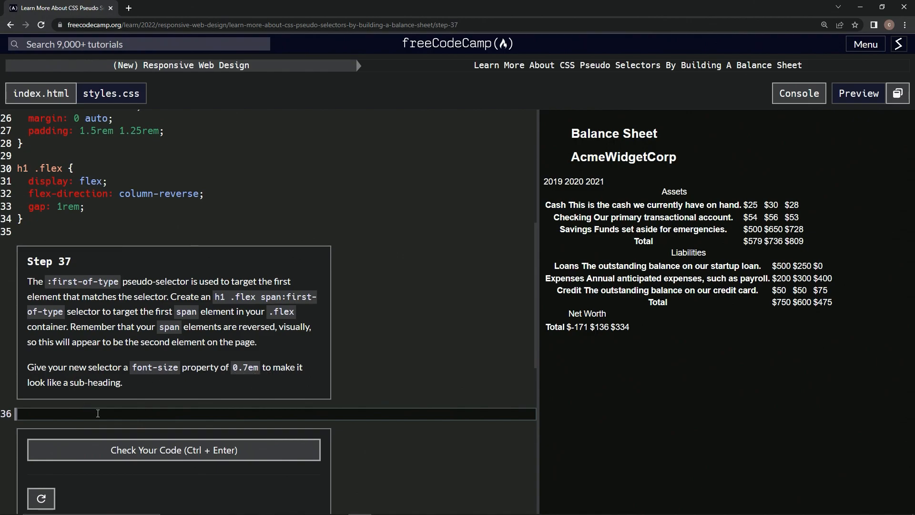
Add the rule h1 .flex span:first-of-type { font-size: 0.7em; } in styles.css
{"action": "type", "text": "h"}
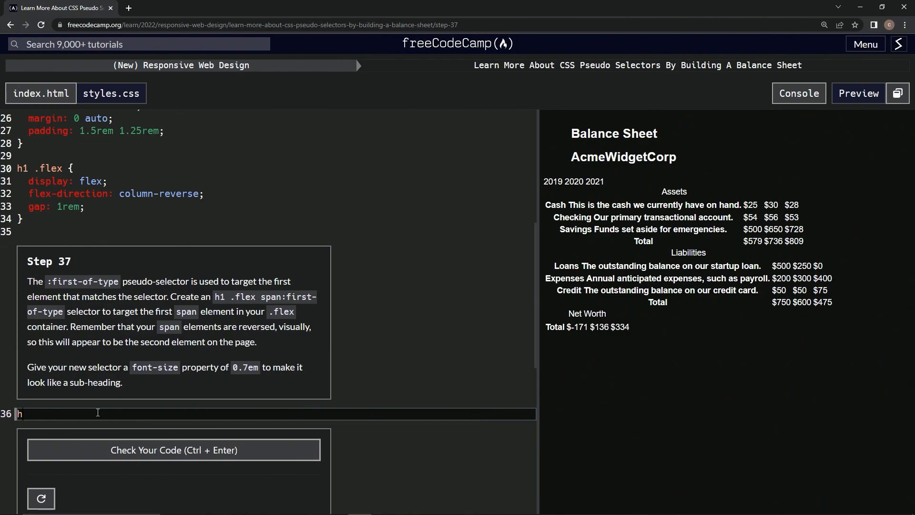
{"action": "type", "text": "1 .flex span:"}
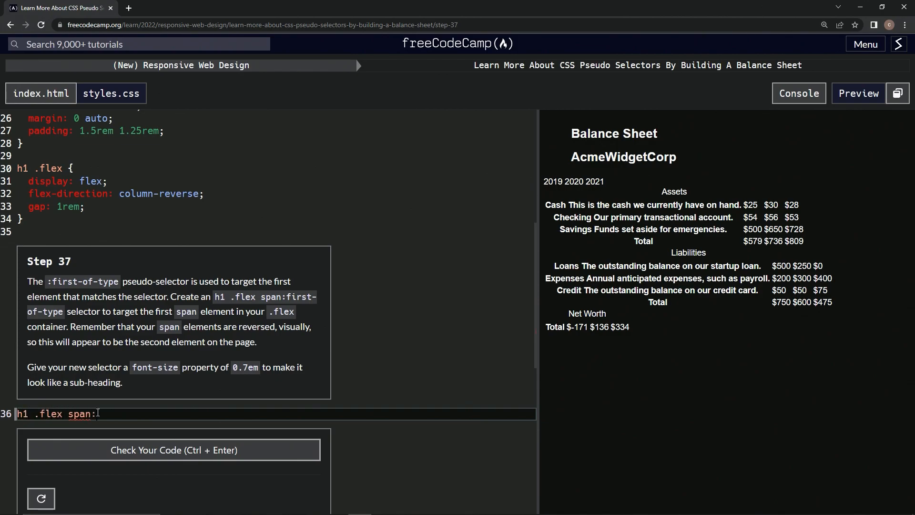
{"action": "type", "text": "first-"}
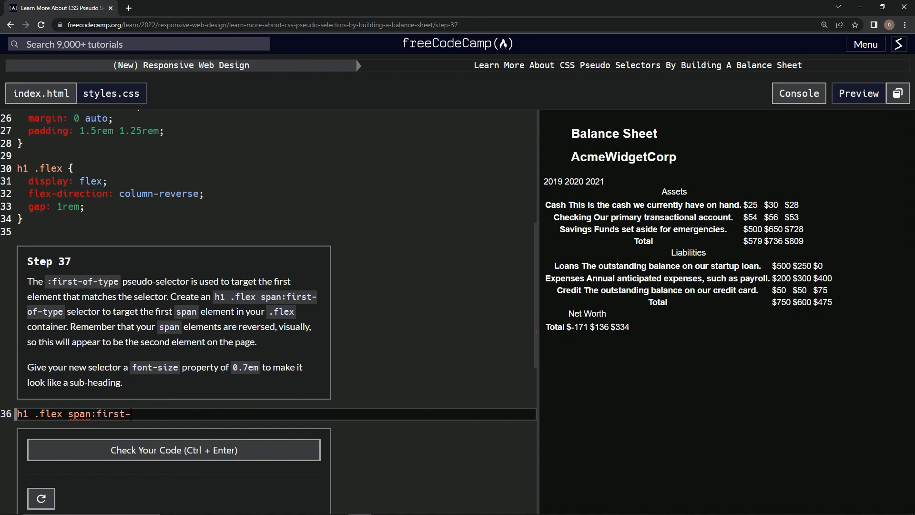
{"action": "type", "text": "of-type"}
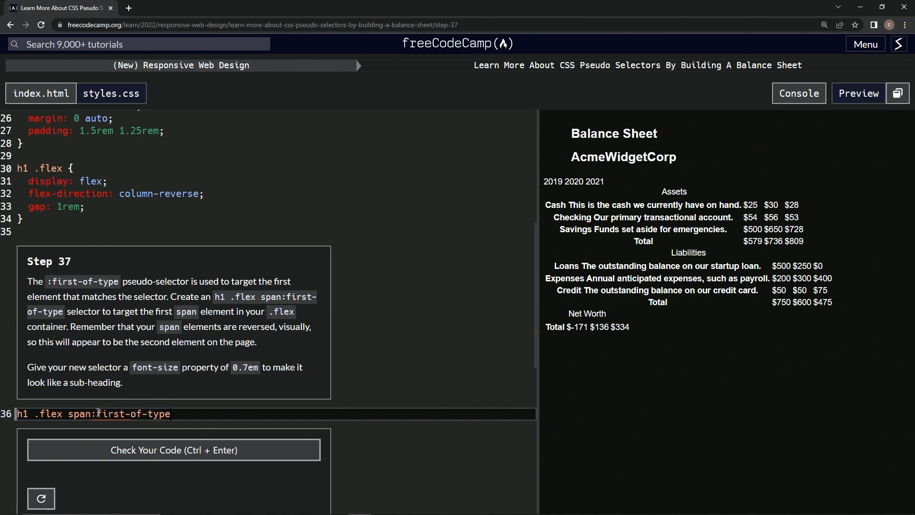
{"action": "type", "text": "{"}
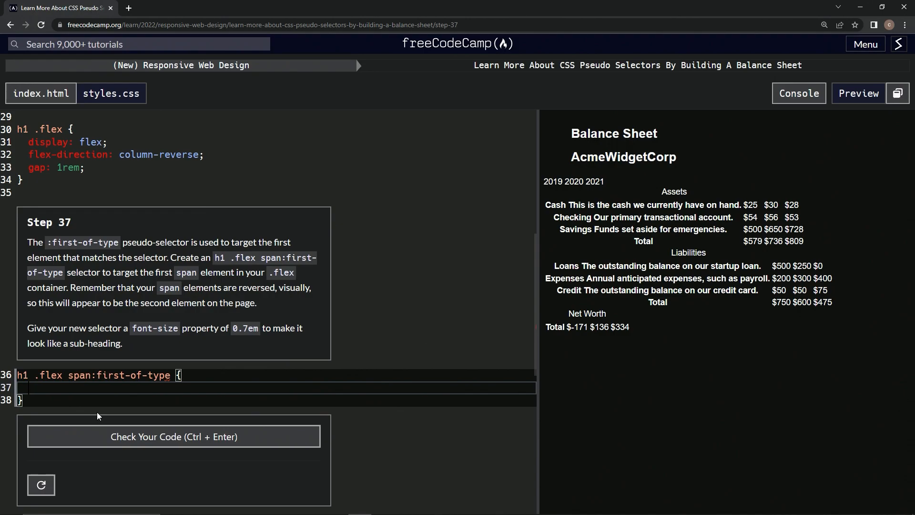
{"action": "type", "text": "font-size:"}
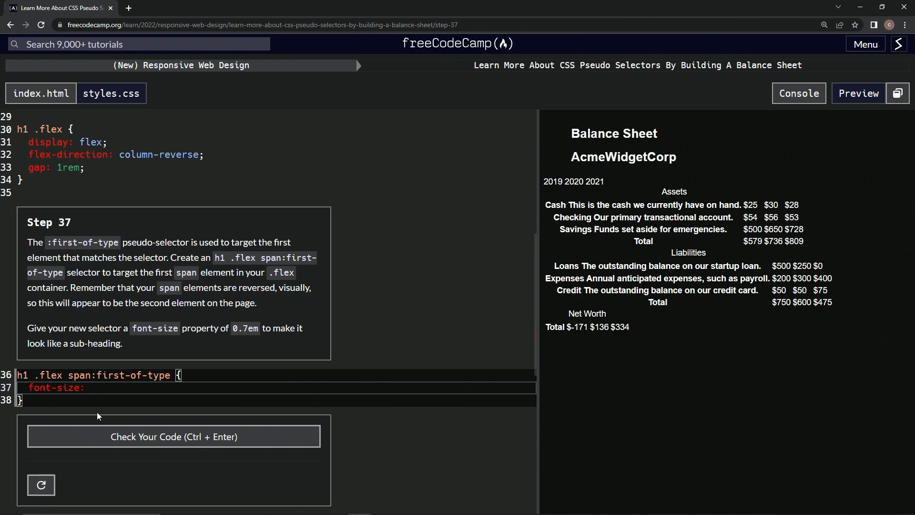
{"action": "type", "text": "0"}
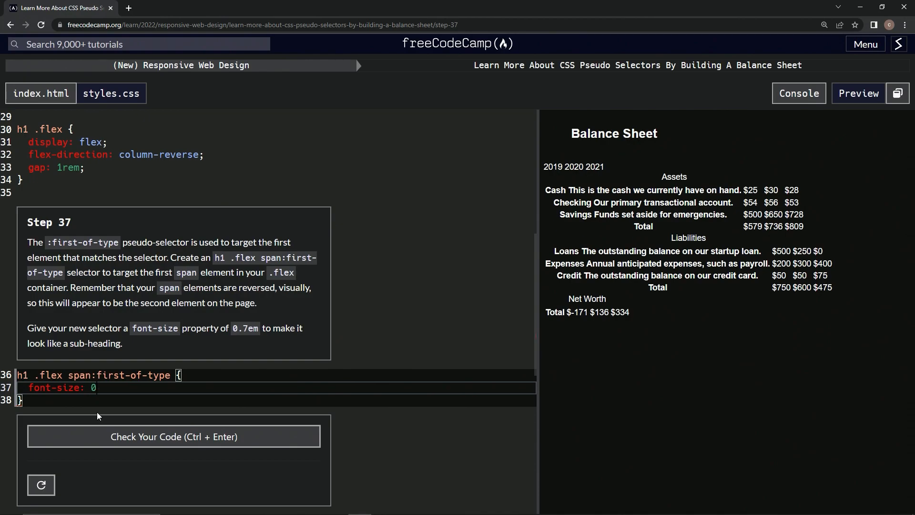
{"action": "type", "text": ".7"}
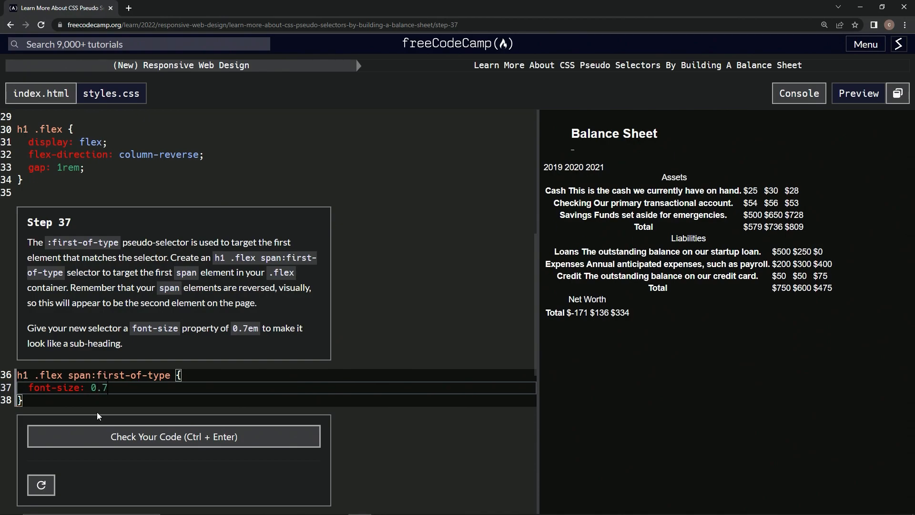
{"action": "type", "text": "em;"}
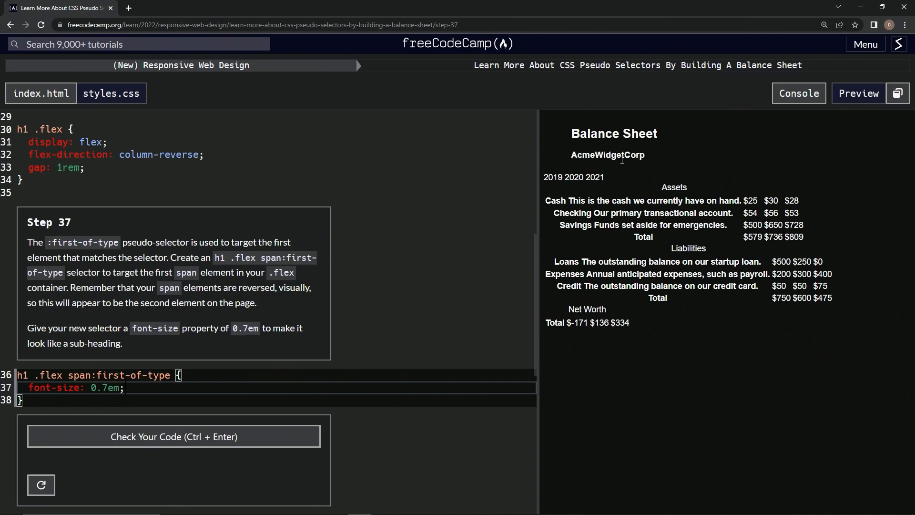
{"action": "mouse_move", "coordinate": [174, 437]}
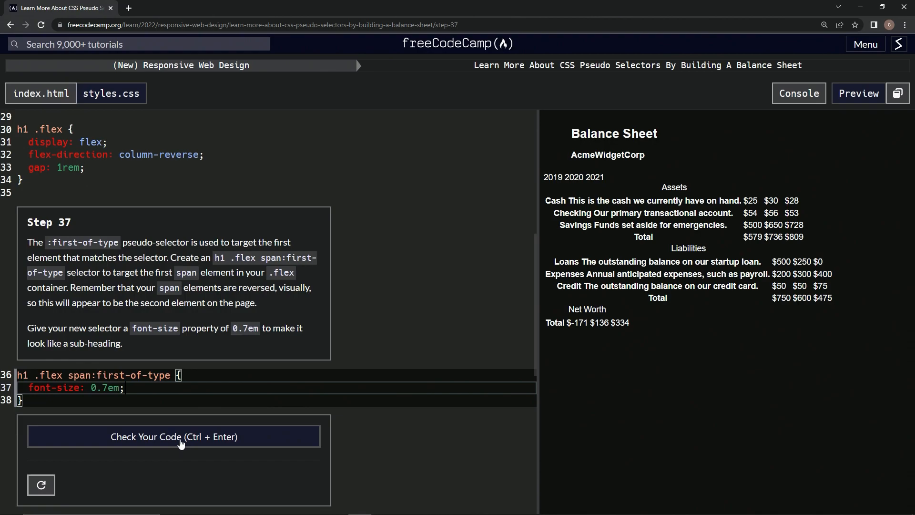
Check the code to pass step 37 and submit to advance to step 38
{"action": "left_click", "coordinate": [174, 436]}
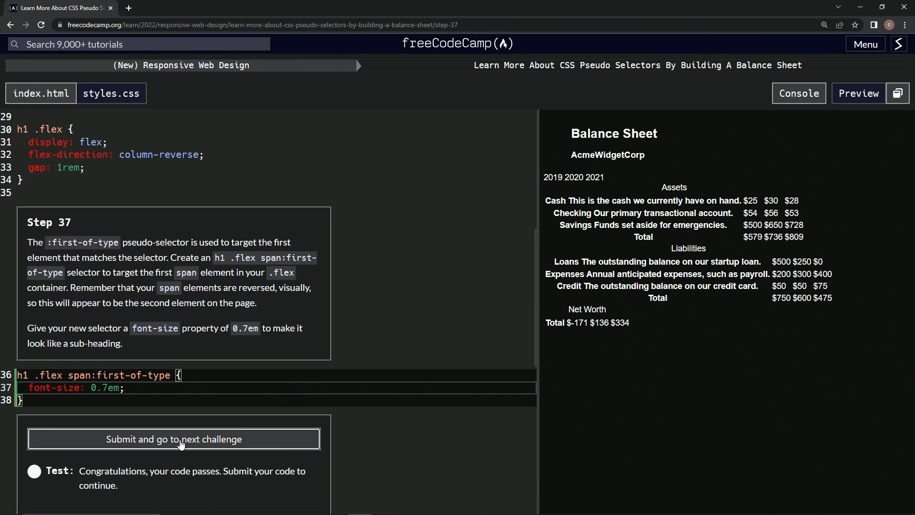
{"action": "left_click", "coordinate": [173, 439]}
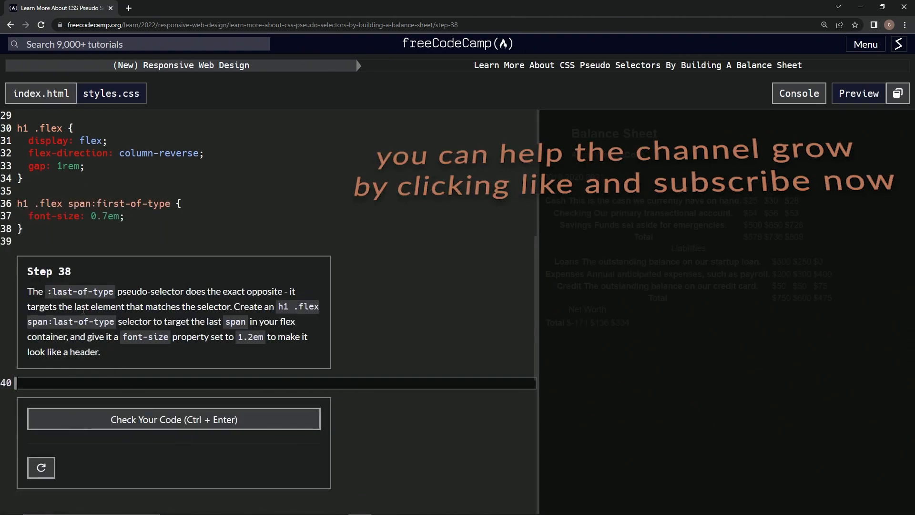